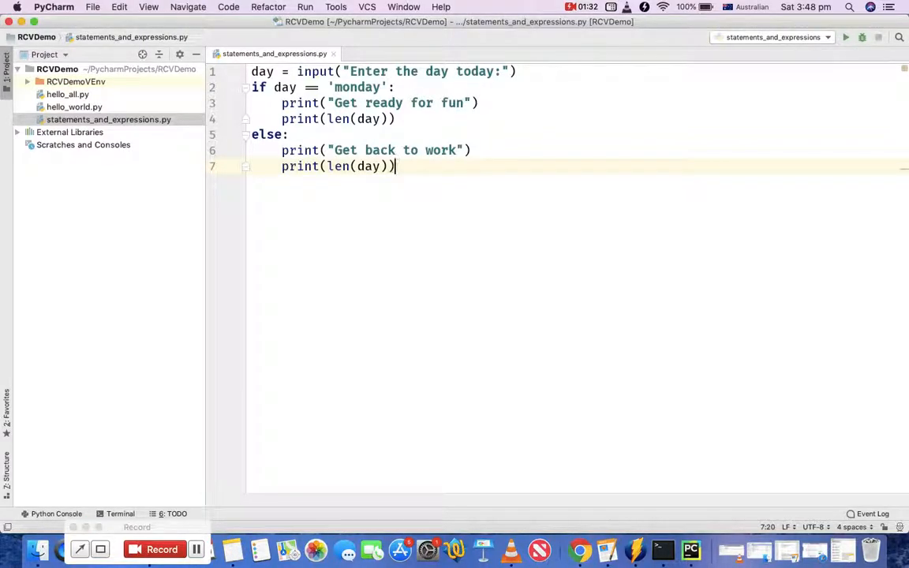
# Step: Write example lines x = 10 and x = 10 + 20 beneath the if/else block
pyautogui.press('enter')
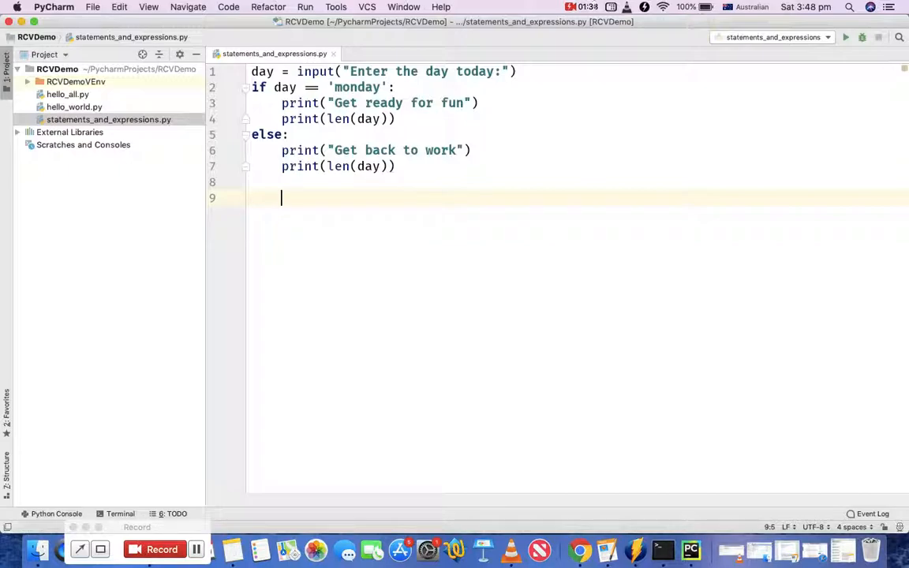
pyautogui.write('x =')
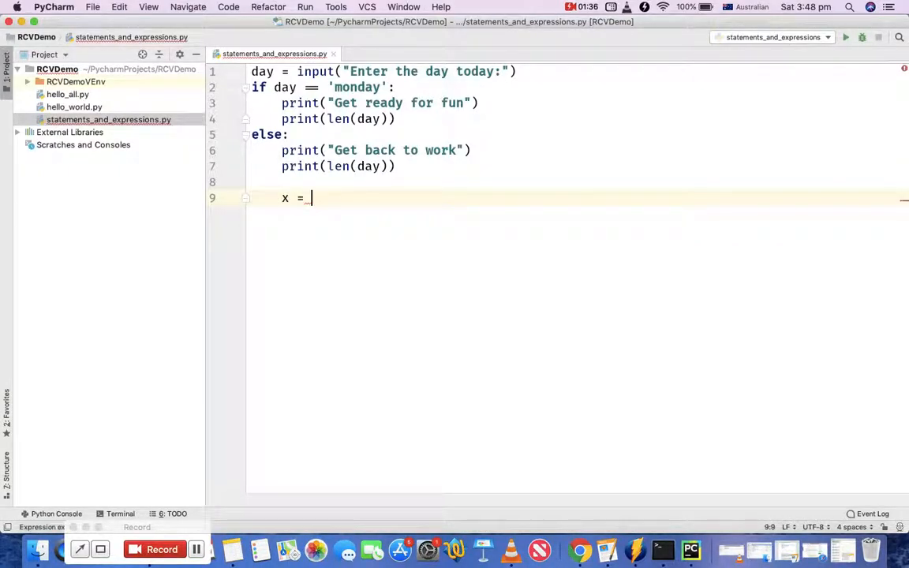
pyautogui.write('10')
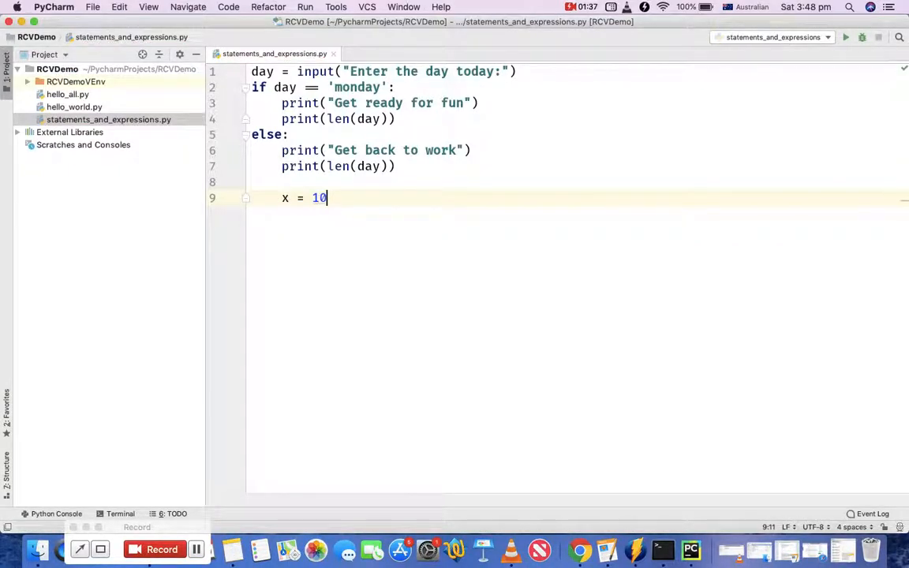
pyautogui.press('enter')
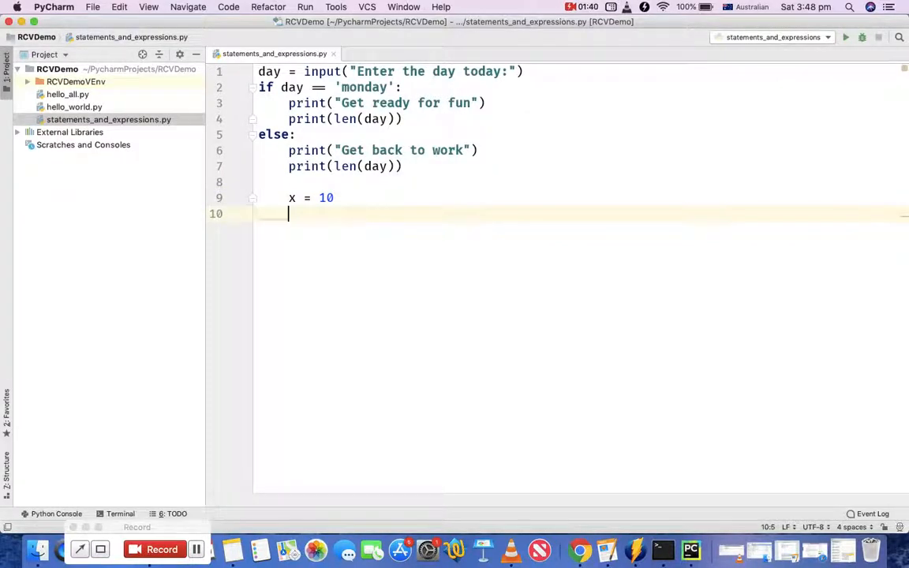
pyautogui.write('x =')
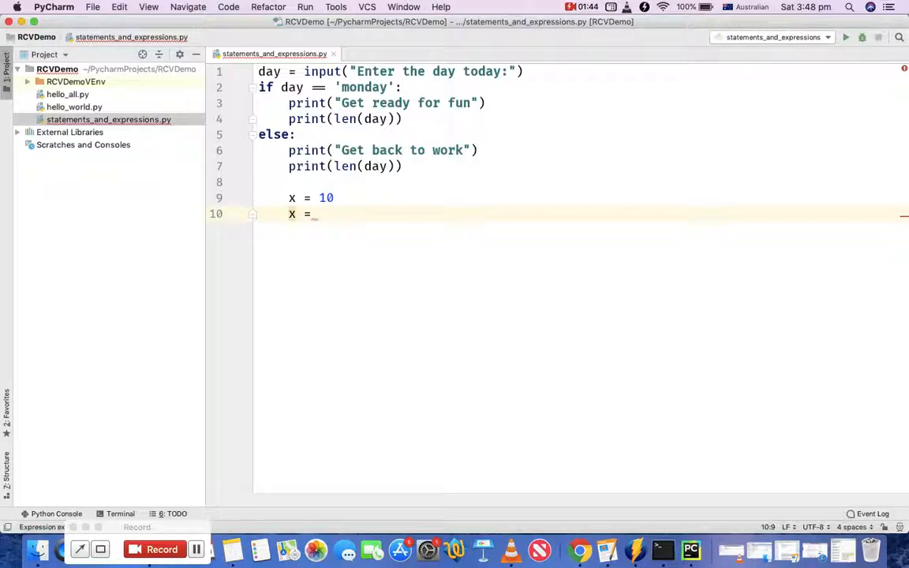
pyautogui.write('10')
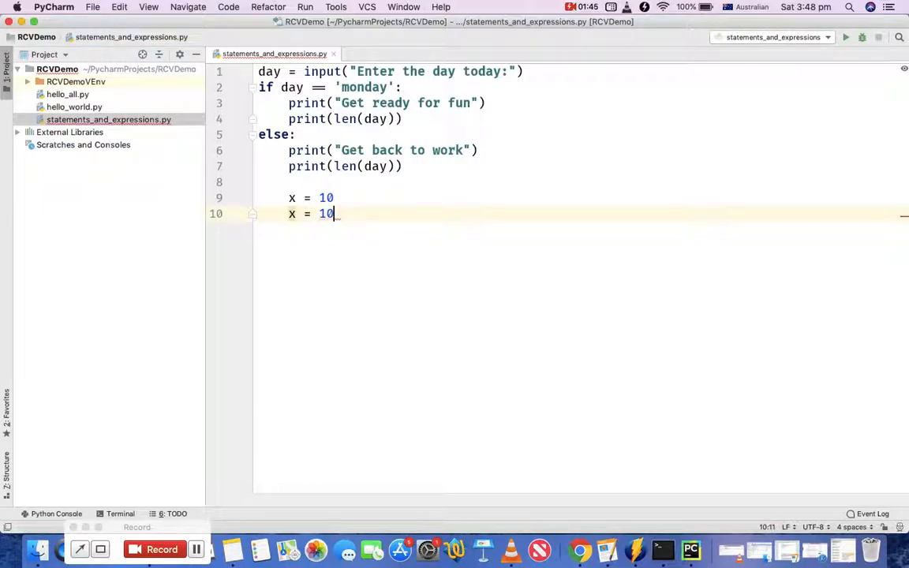
pyautogui.write('= 2')
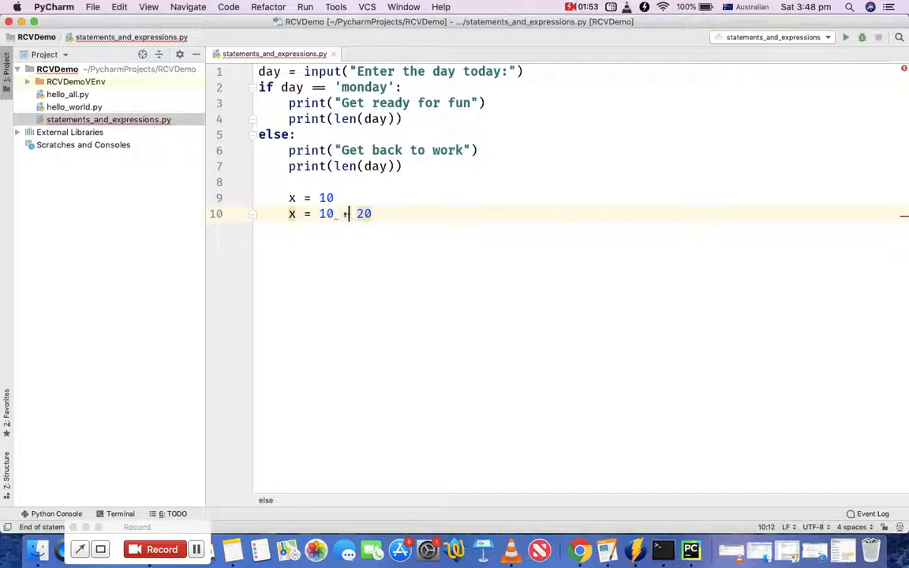
pyautogui.press('enter')
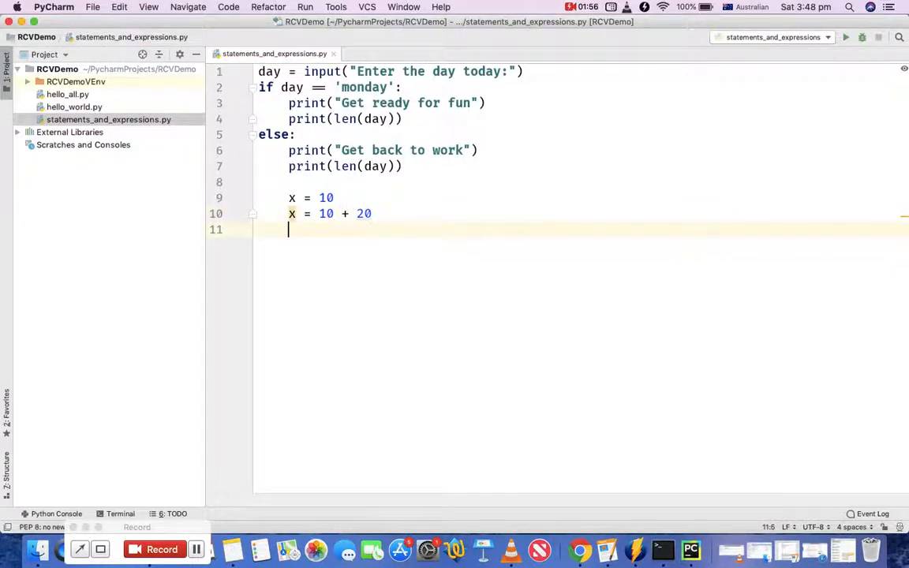
# Step: Write len("string") on line 11 and select the three example lines
pyautogui.write('len("s')
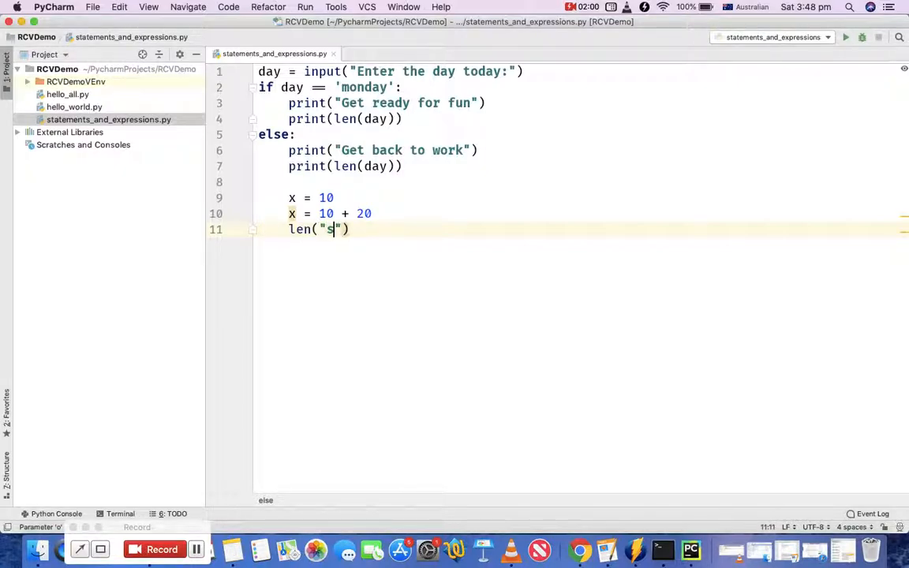
pyautogui.write('tring')
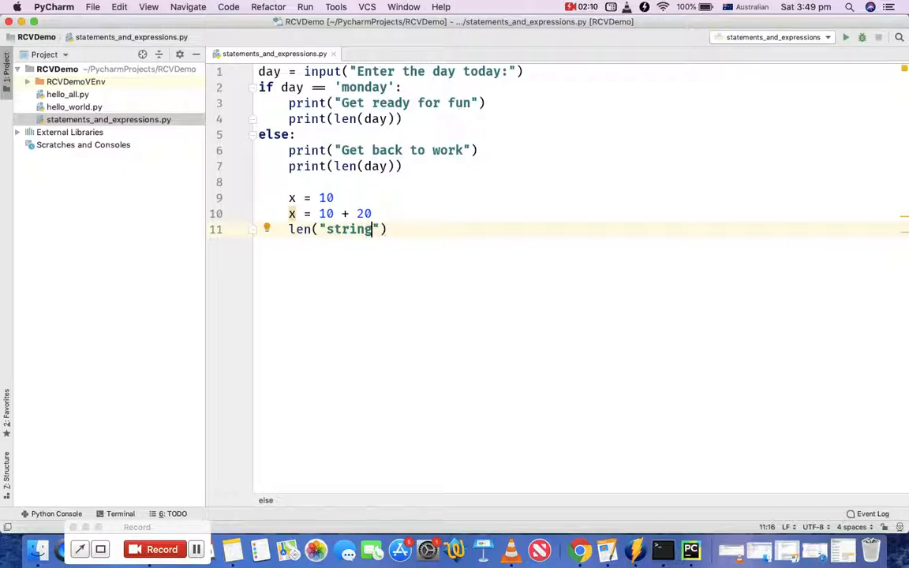
pyautogui.rightClick(355, 228)
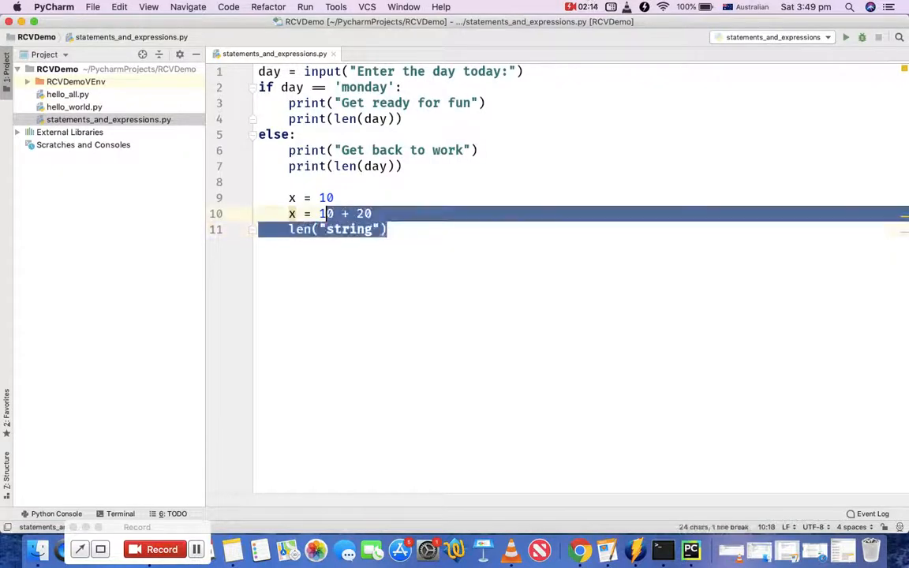
# Step: Delete lines 9–11, leaving only the seven-line day program
pyautogui.press('Delete')
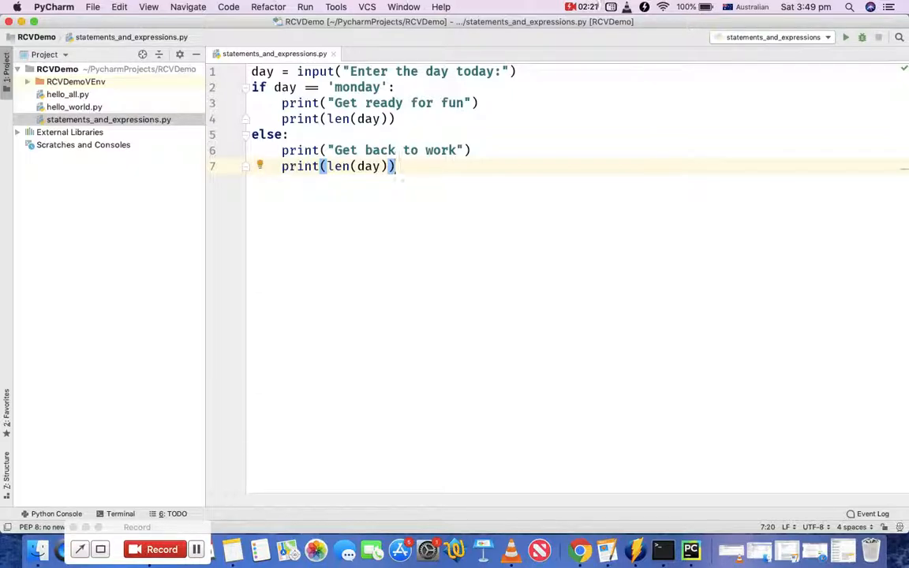
pyautogui.click(252, 71)
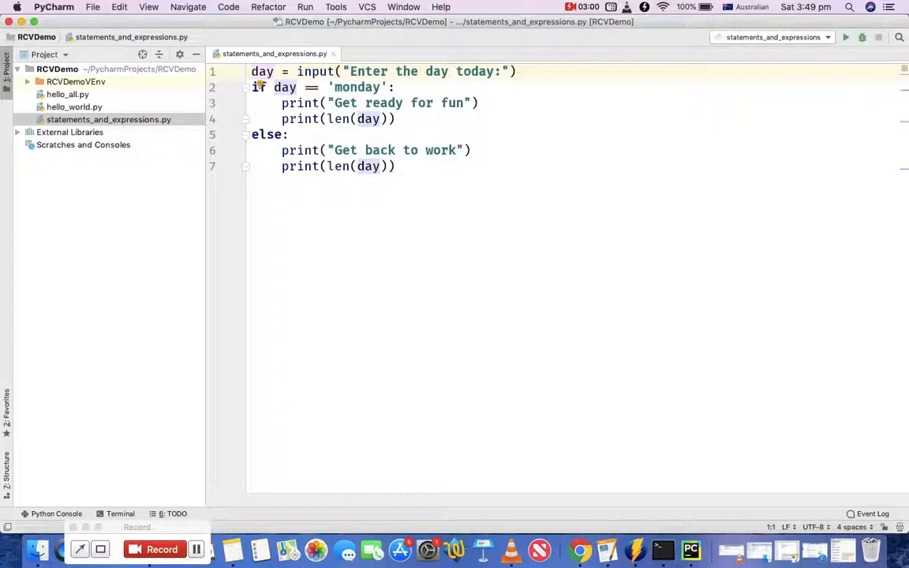
pyautogui.click(268, 71)
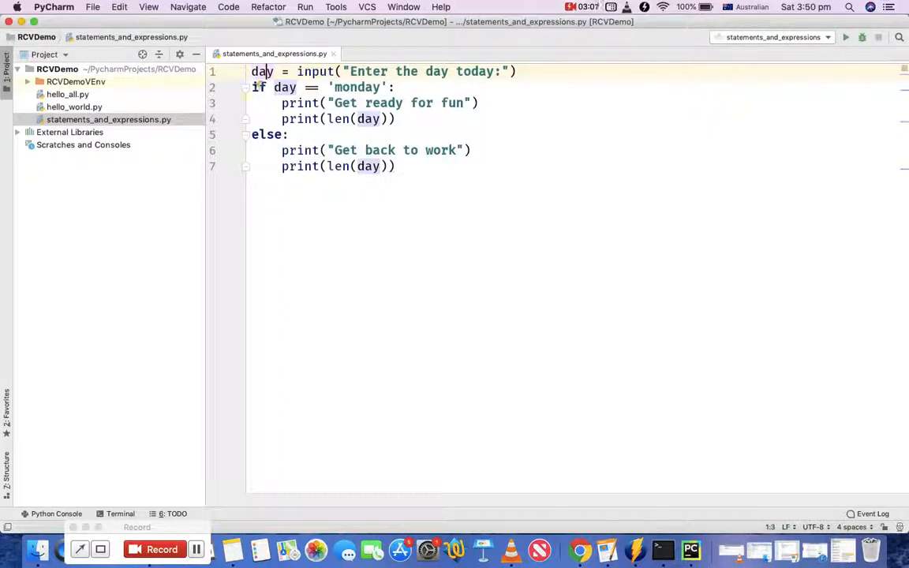